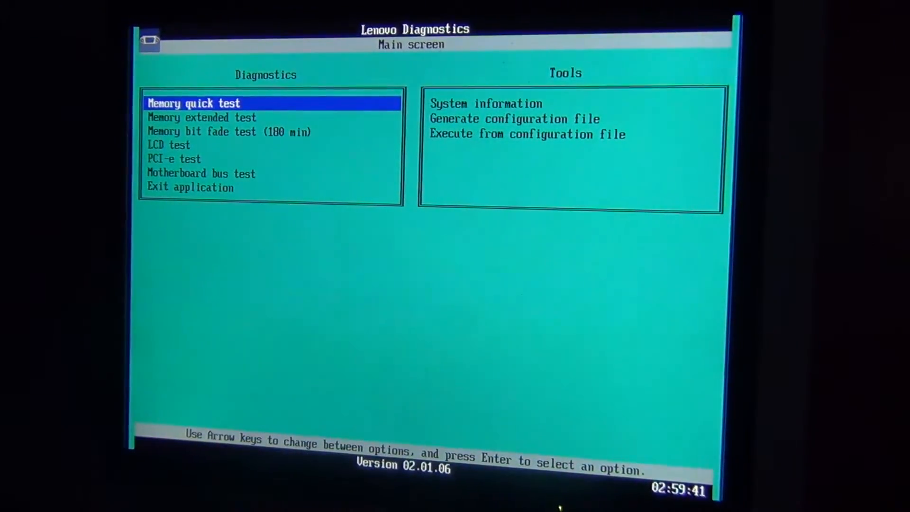
Step: Exit Lenovo Diagnostics without running tests so the PC boots to the Windows desktop
key(down)
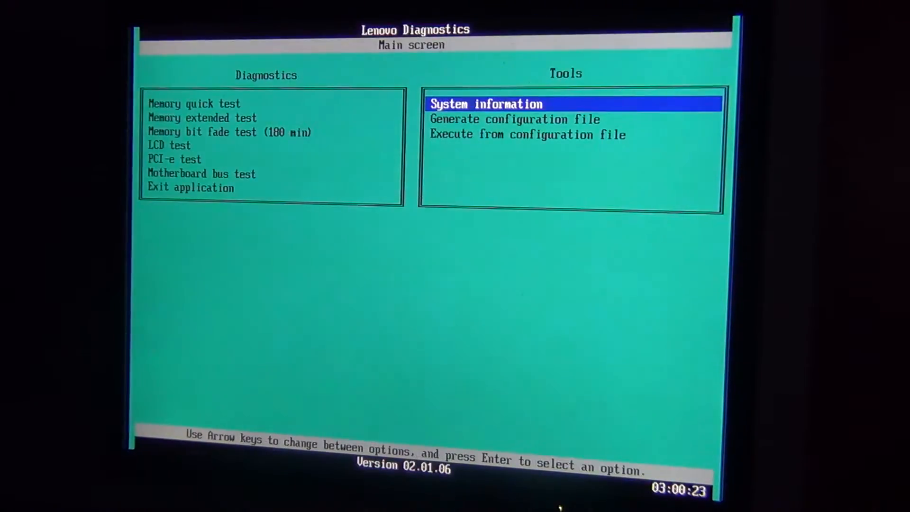
key(Down)
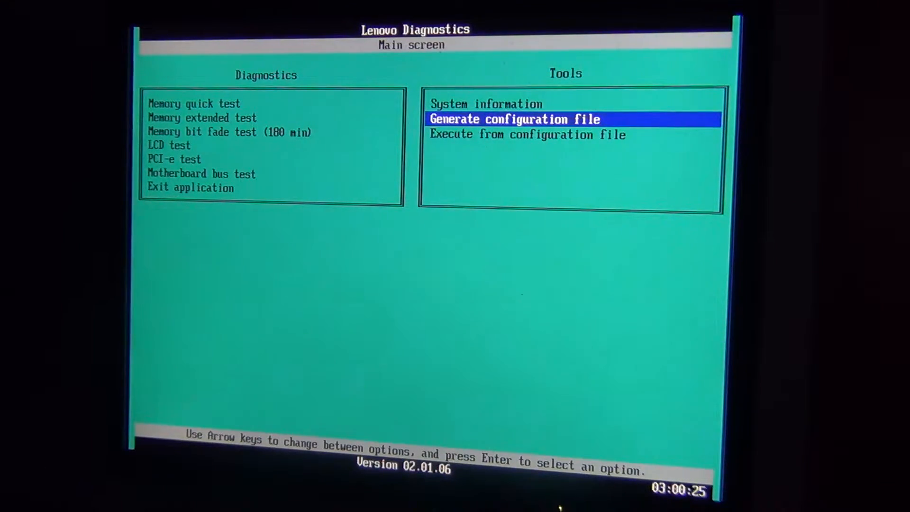
key(Left)
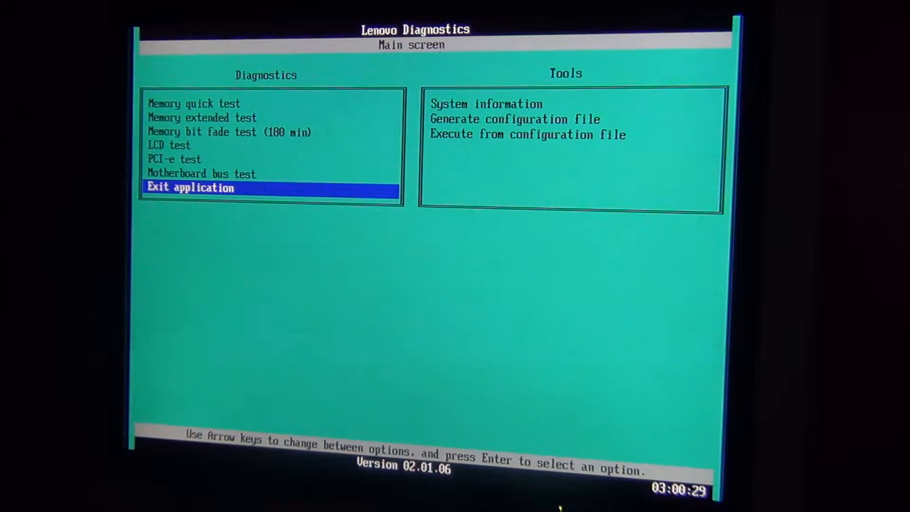
key(up)
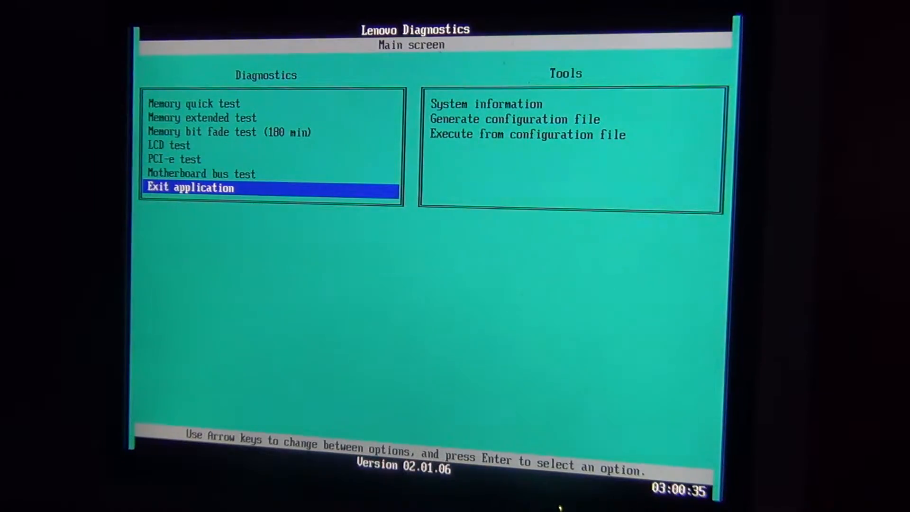
key(enter)
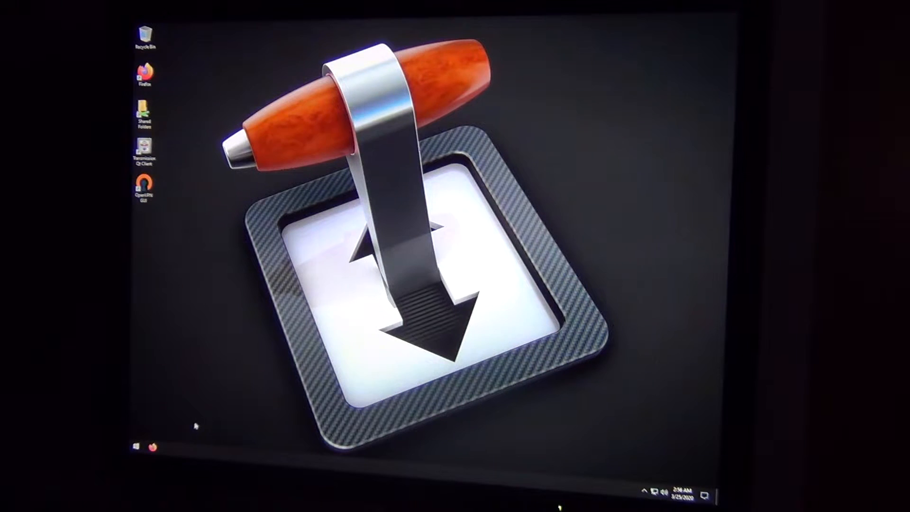
Step: Reach the Activation settings page via Start > PC Settings, showing Windows 10 Pro not activated
click(137, 447)
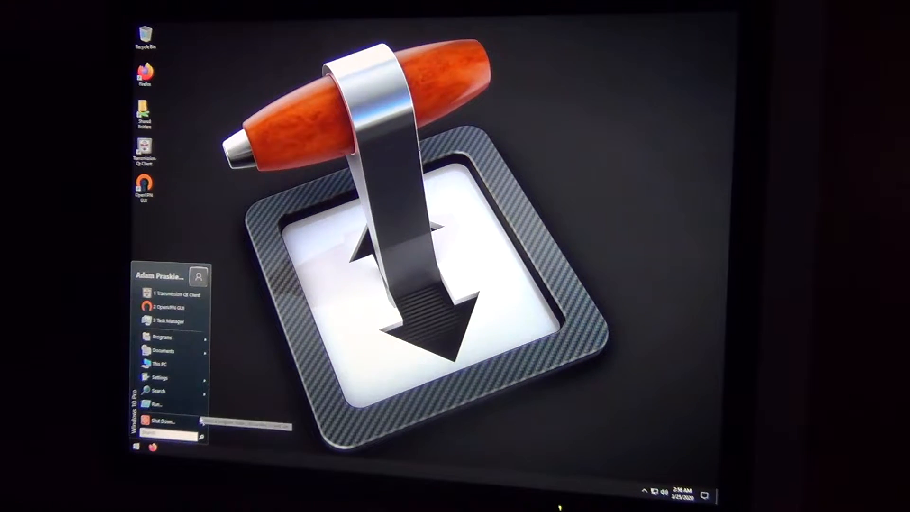
click(162, 420)
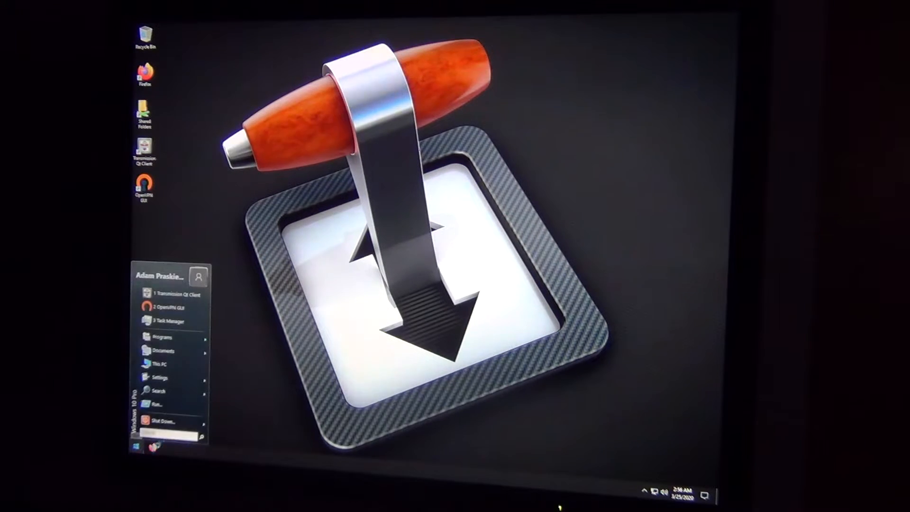
click(159, 376)
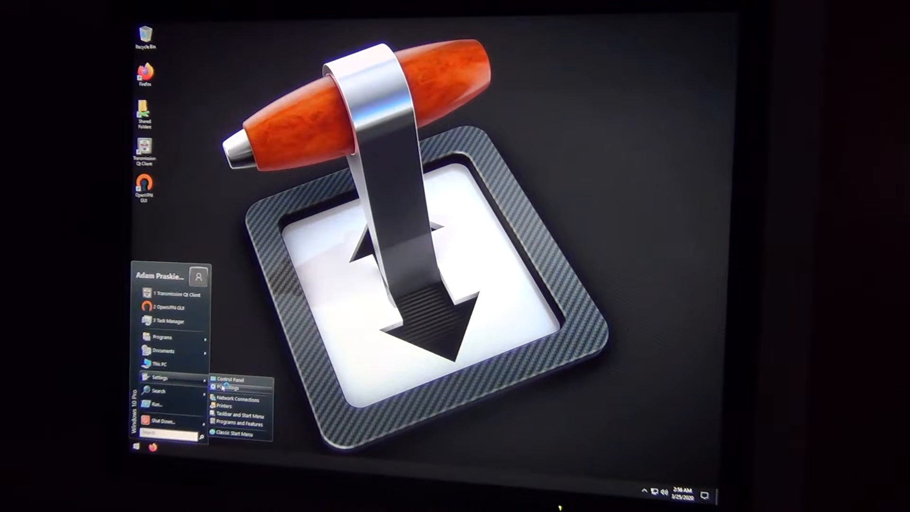
click(230, 387)
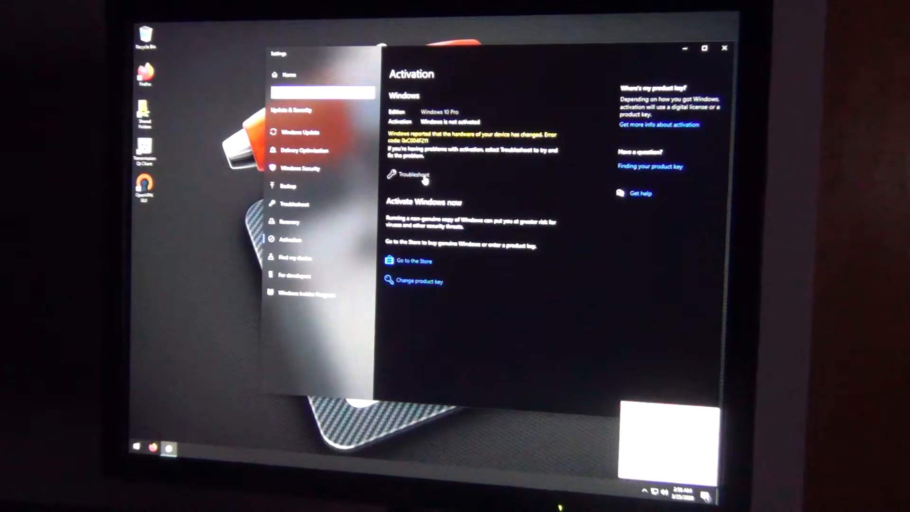
Step: Reactivate Windows with the activation troubleshooter and sign back in to the account
click(413, 174)
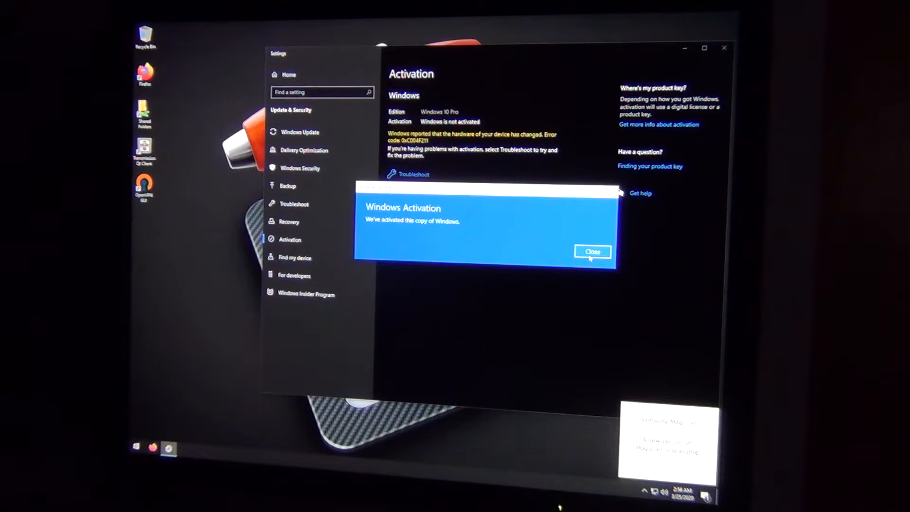
click(593, 251)
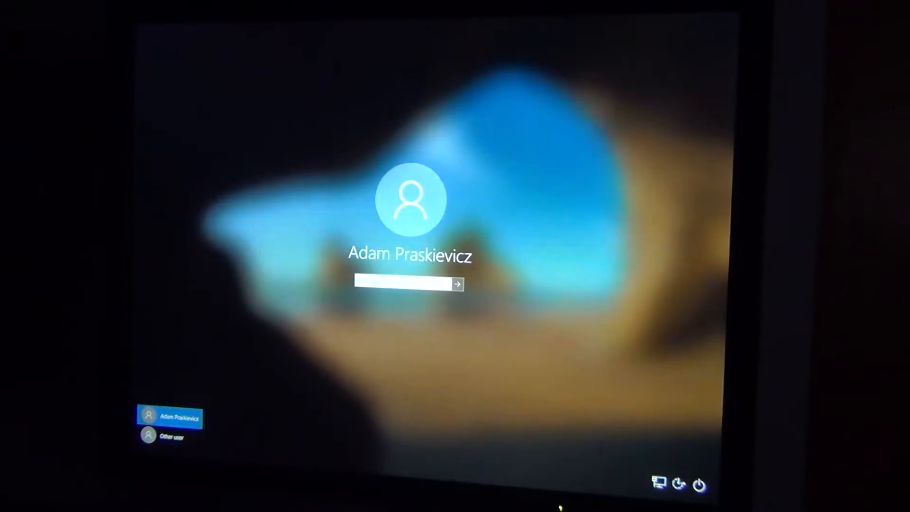
click(702, 485)
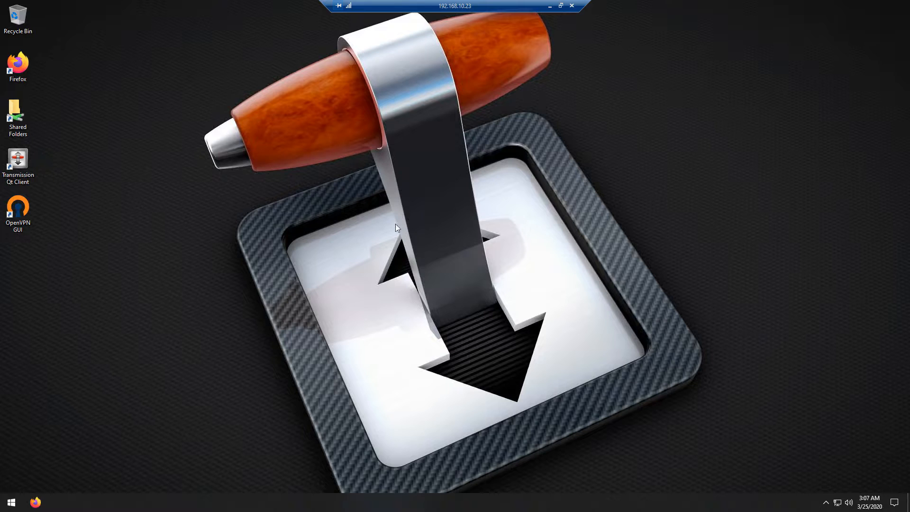
Step: Bring up the Settings About page from the Start right-click System tool
right_click(11, 502)
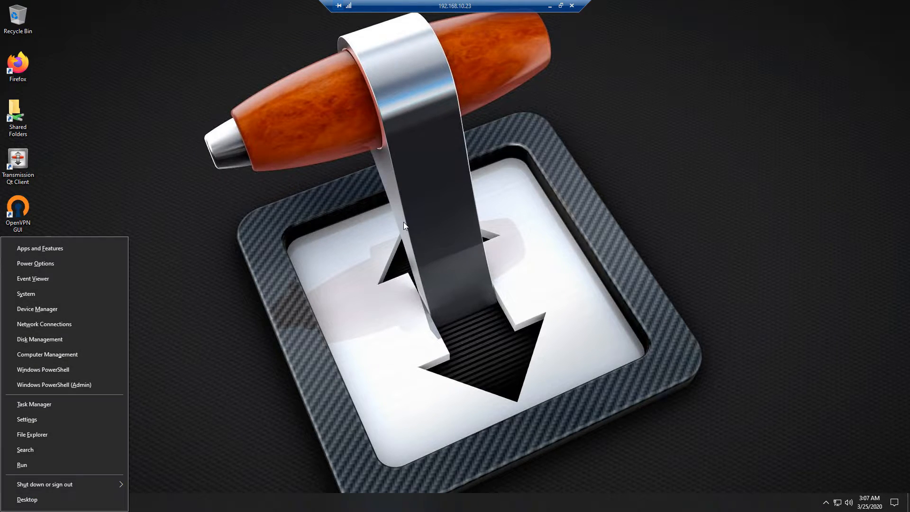
mouse_move(400, 222)
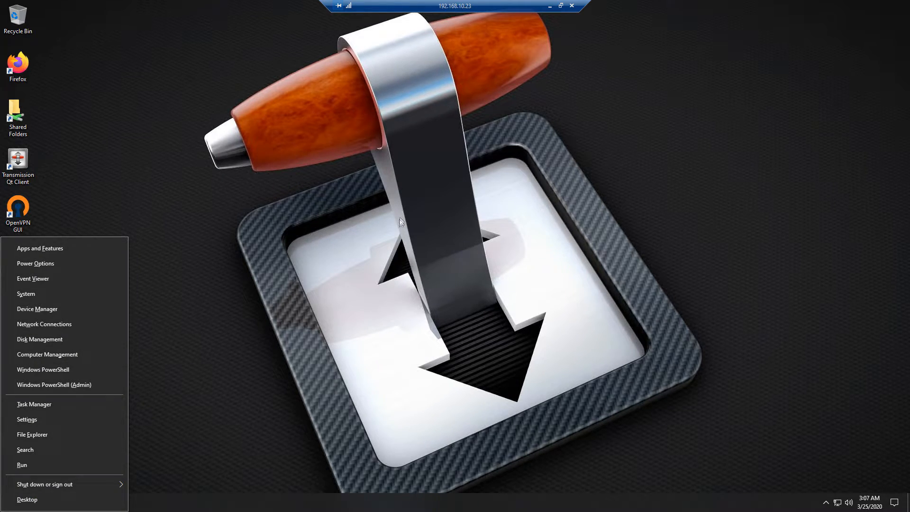
click(26, 293)
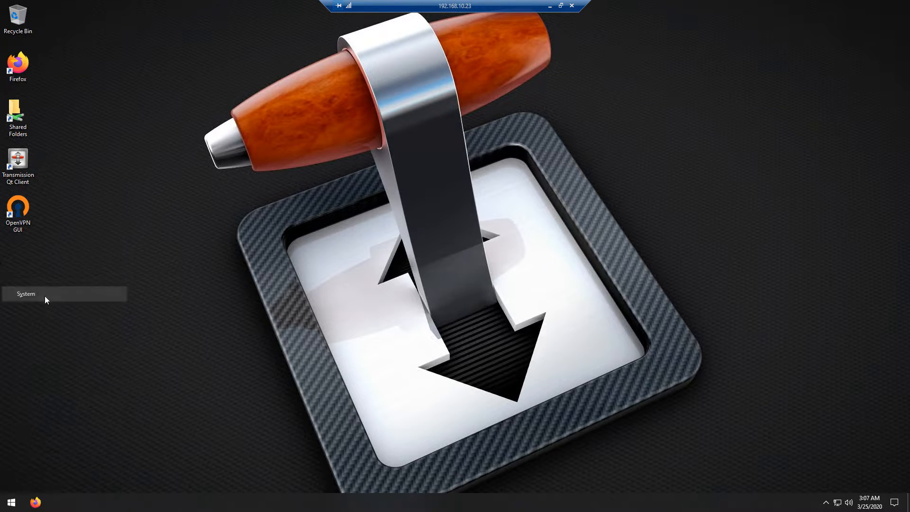
click(25, 293)
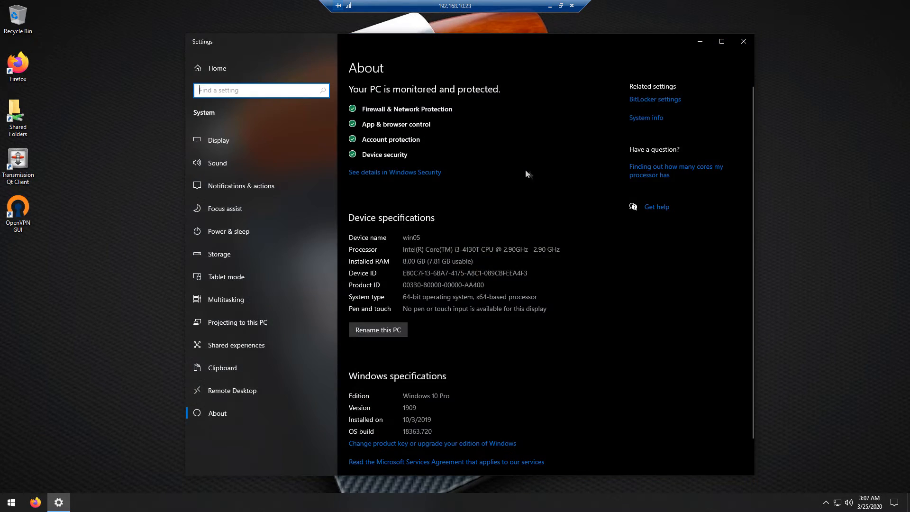
mouse_move(462, 257)
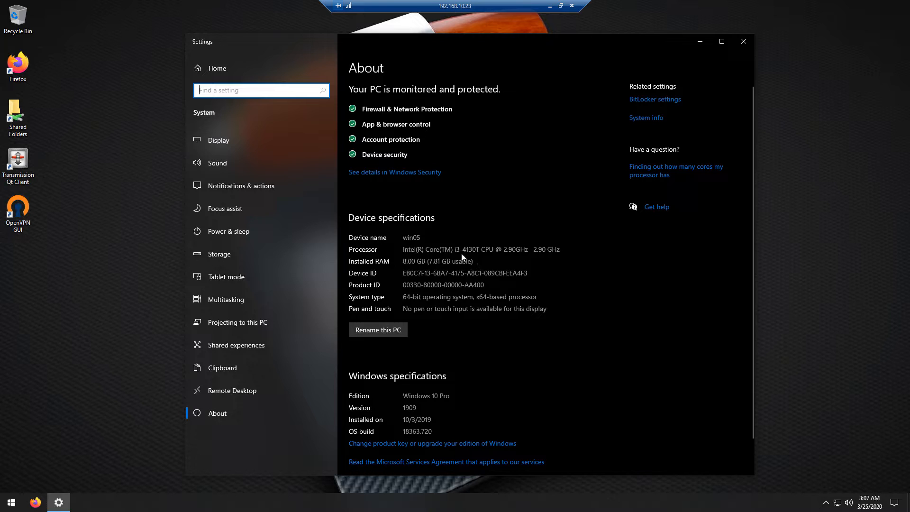
mouse_move(449, 273)
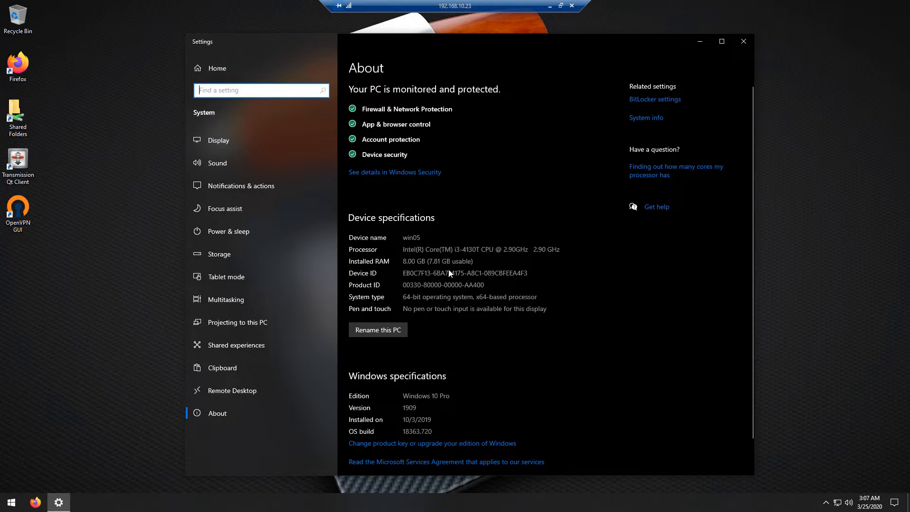
Step: Review the device specifications (i3 CPU, 8 GB RAM) and close Settings to the desktop
scroll(down, 3)
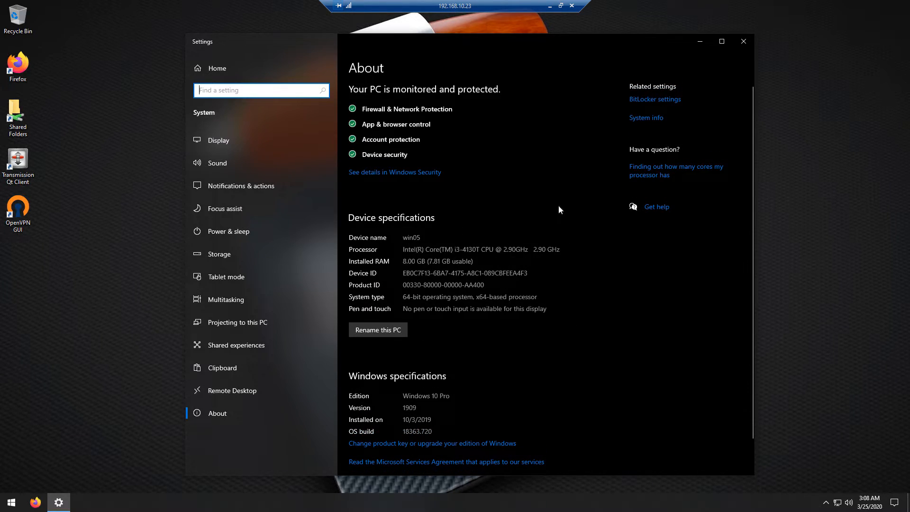
mouse_move(638, 298)
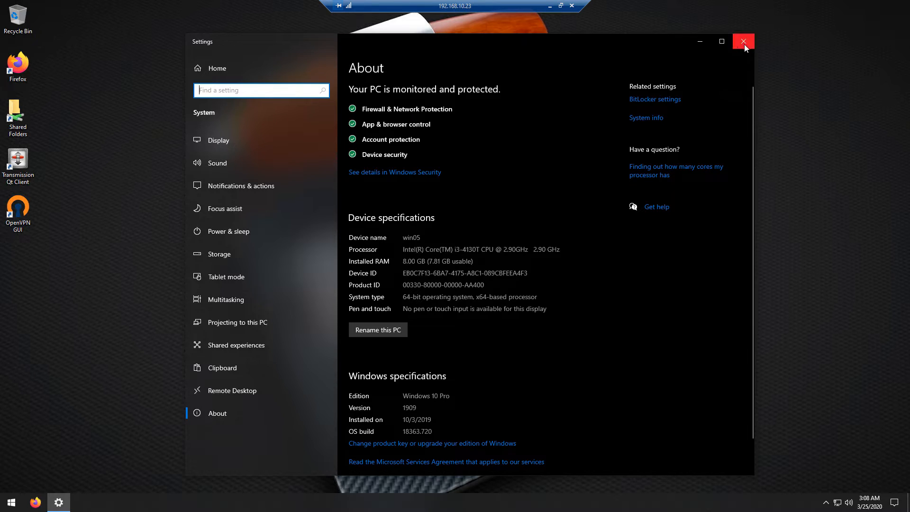
click(743, 41)
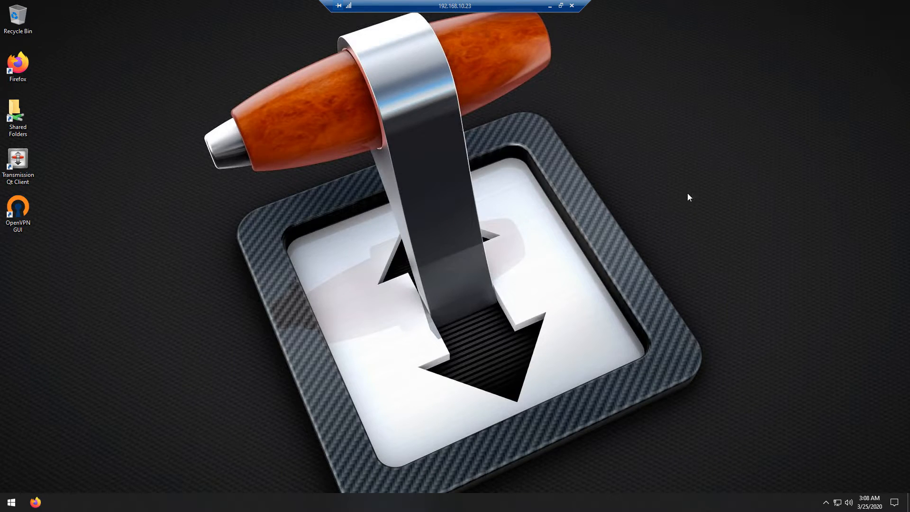
mouse_move(602, 191)
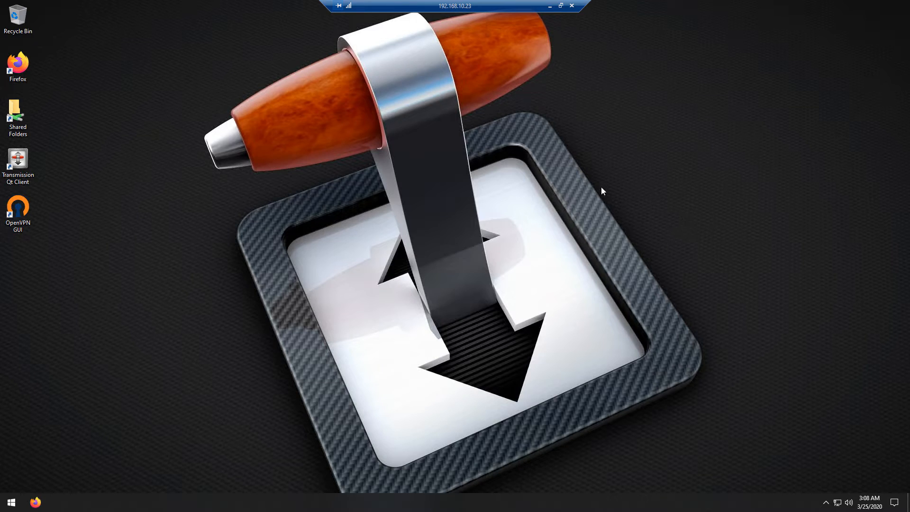
mouse_move(614, 194)
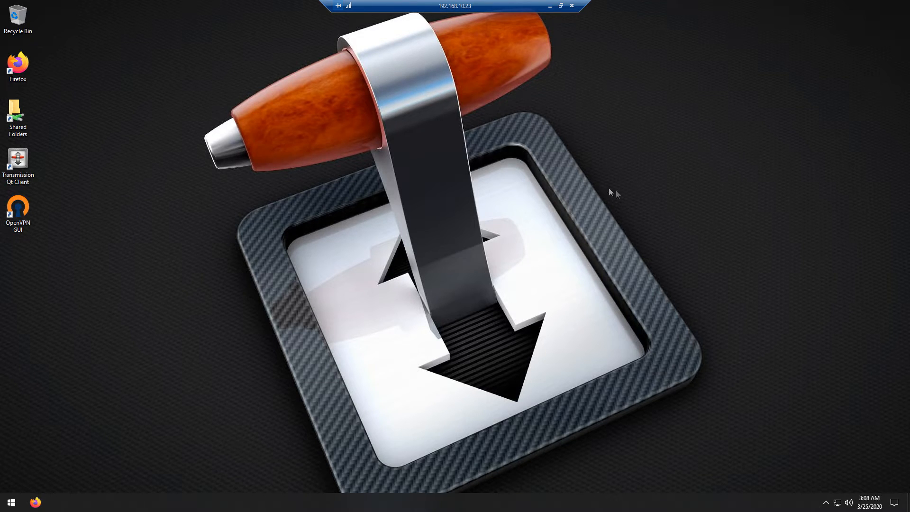
mouse_move(462, 124)
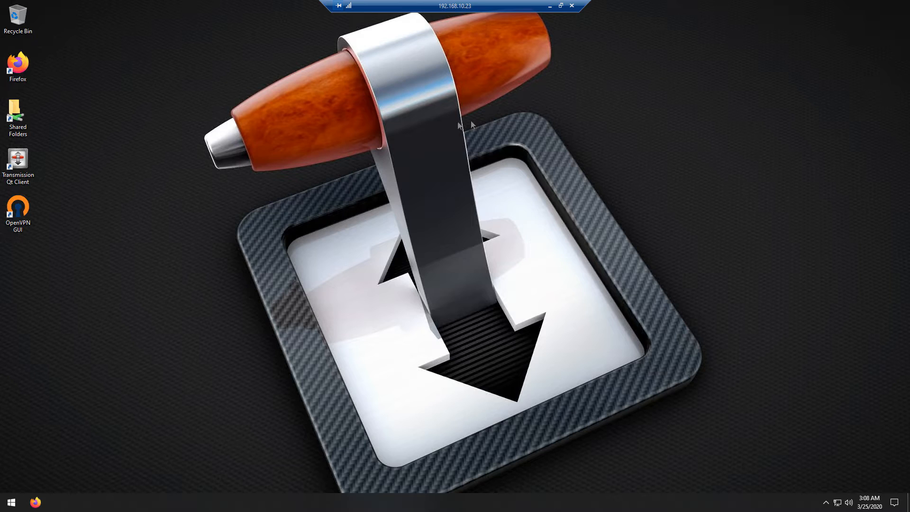
mouse_move(583, 132)
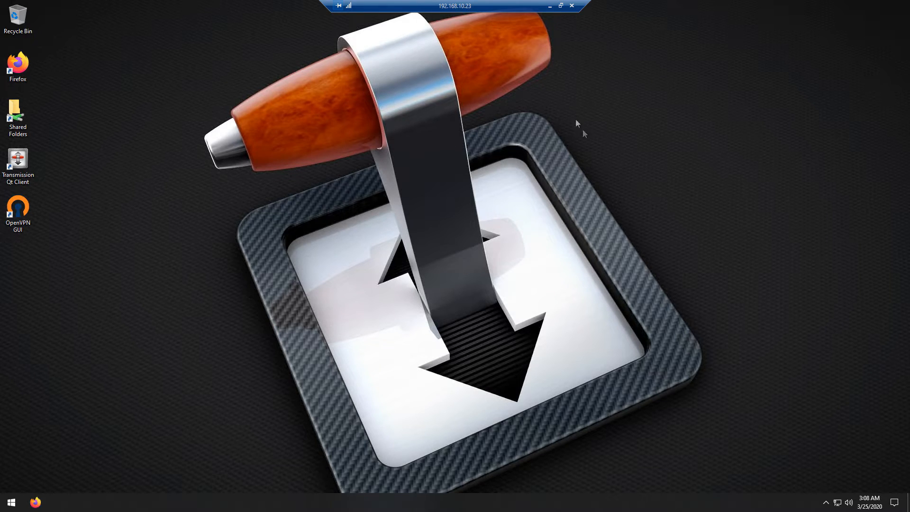
mouse_move(419, 378)
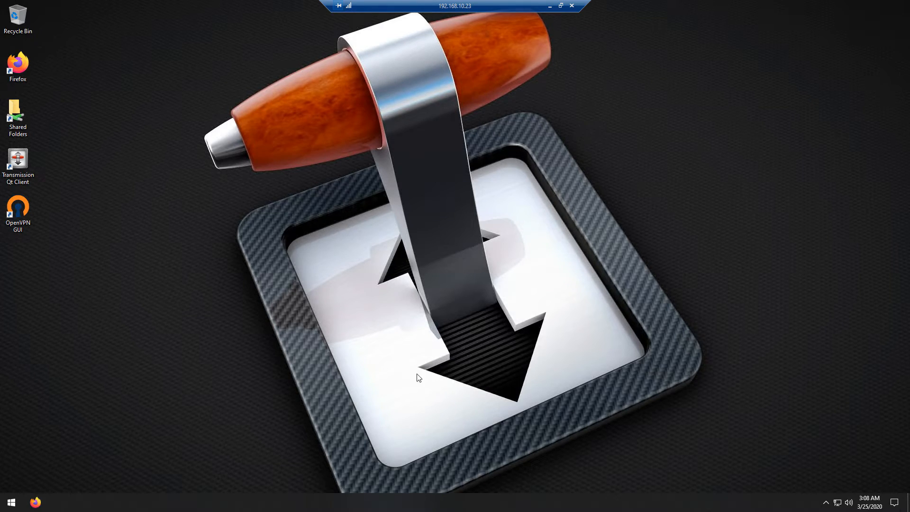
mouse_move(601, 104)
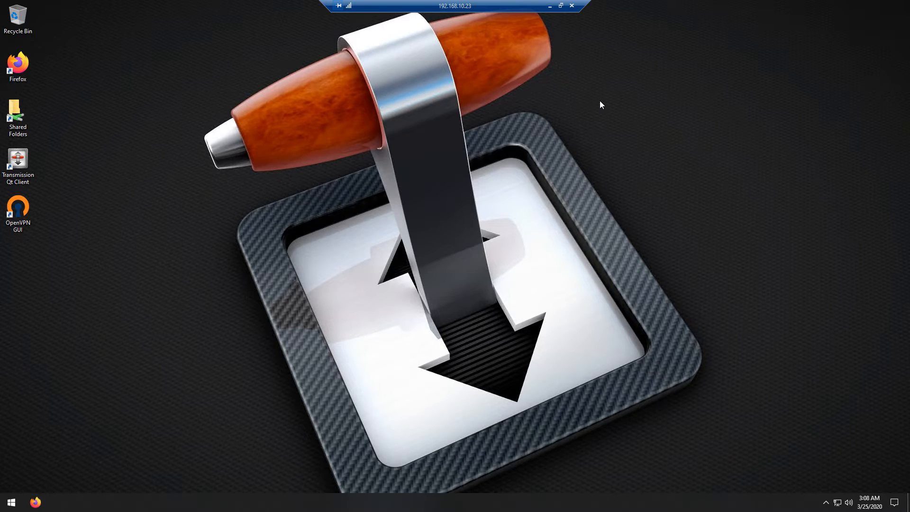